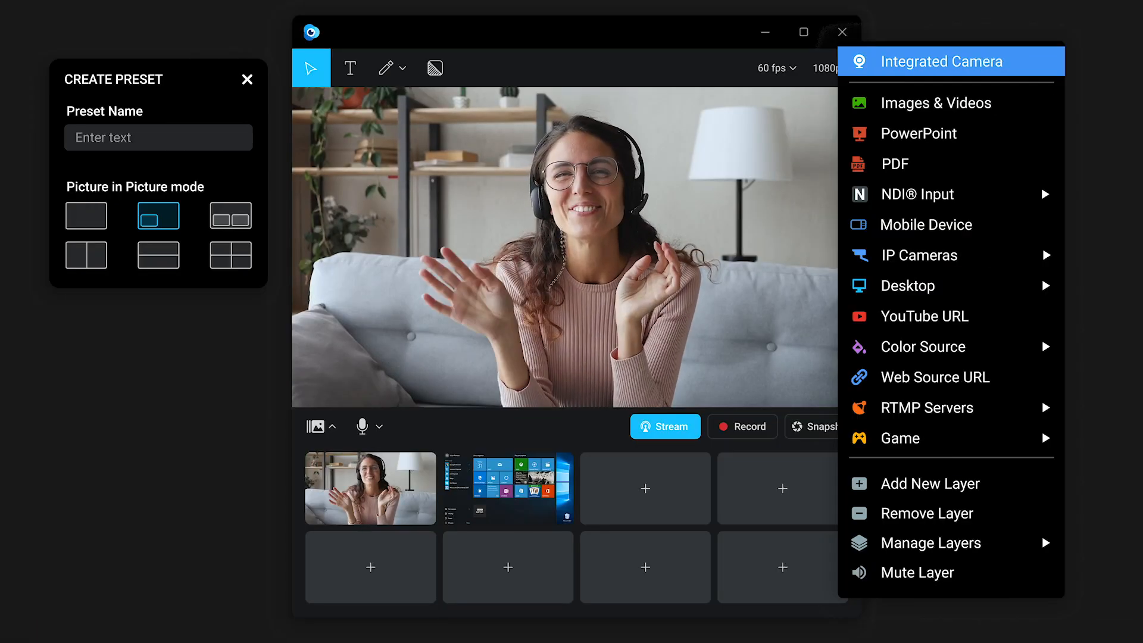
mouse_move(897, 163)
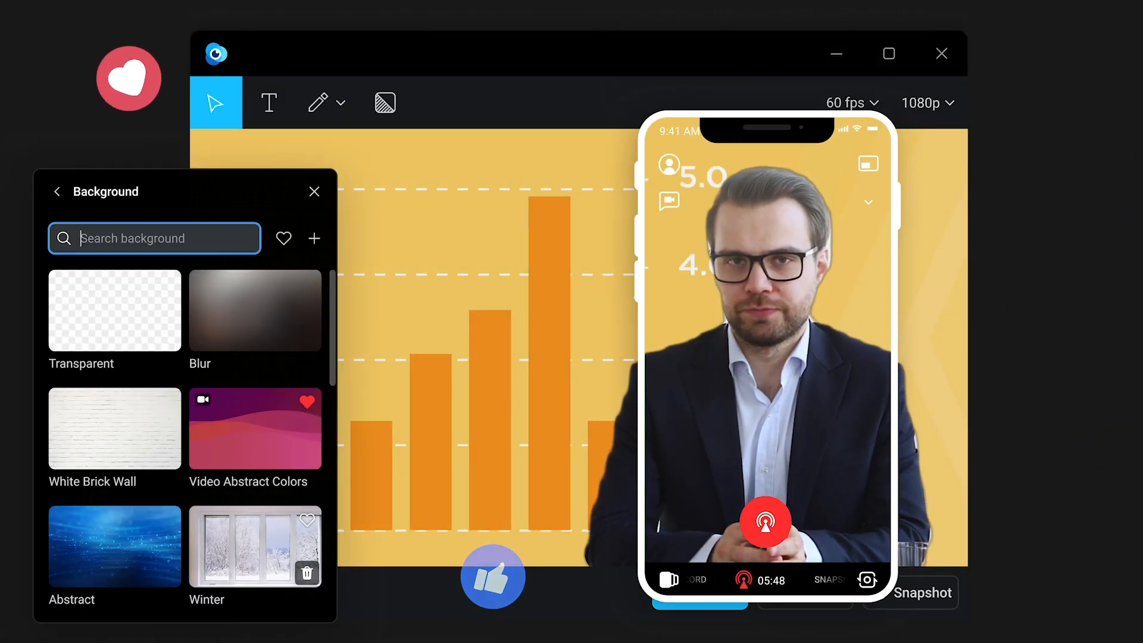
Fill the empty pane of the grid scene with the Business Intro PDF document.
left_click(114, 428)
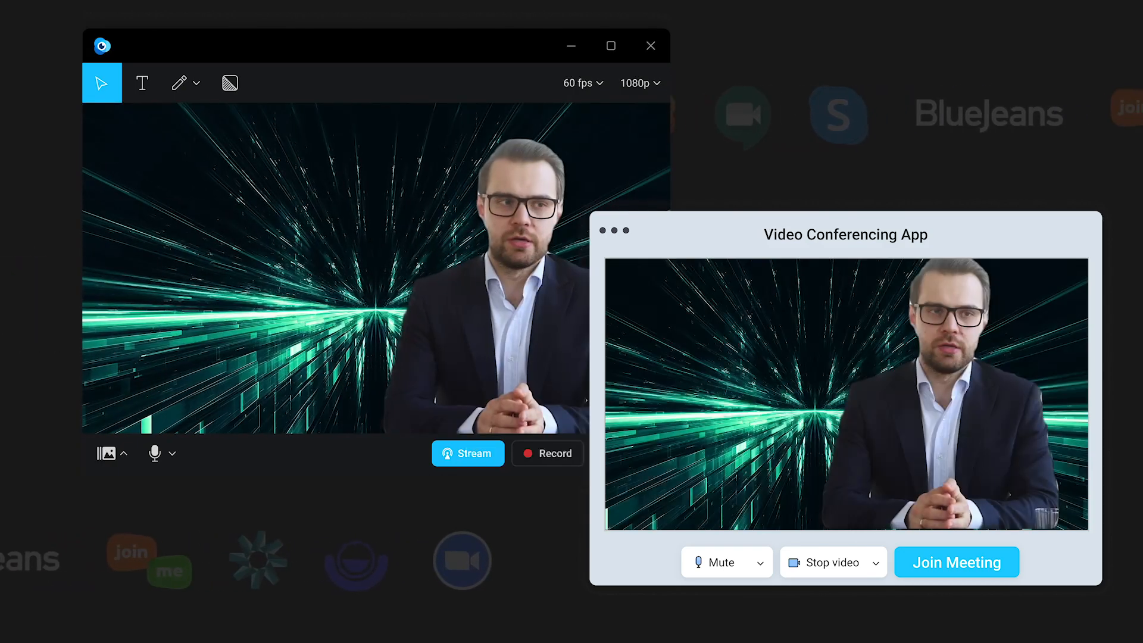
left_click(418, 584)
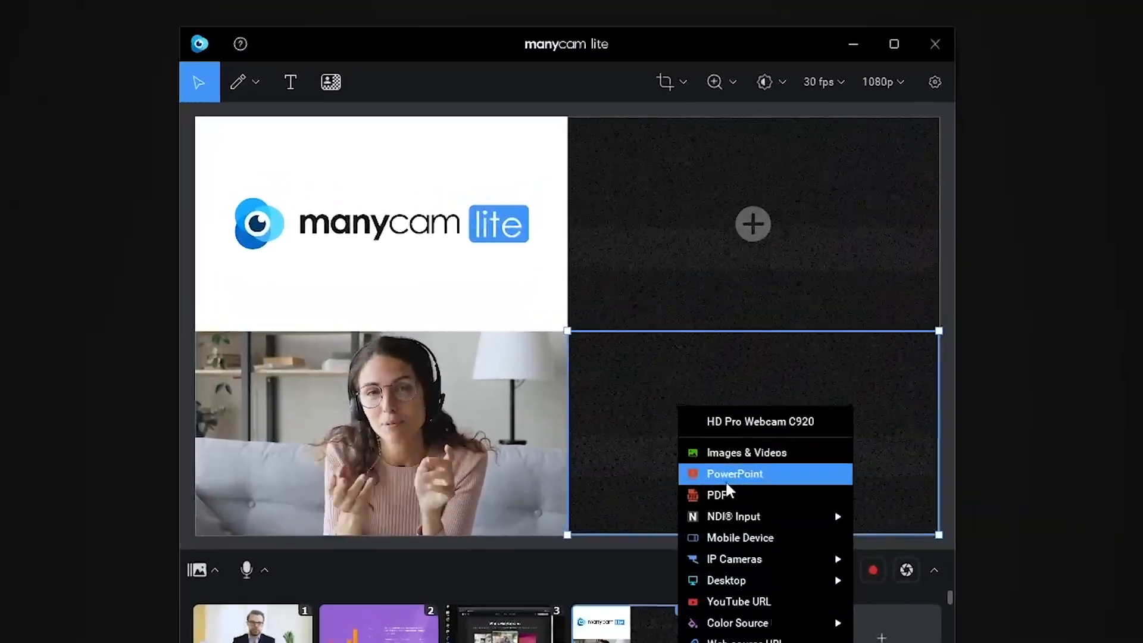
left_click(718, 494)
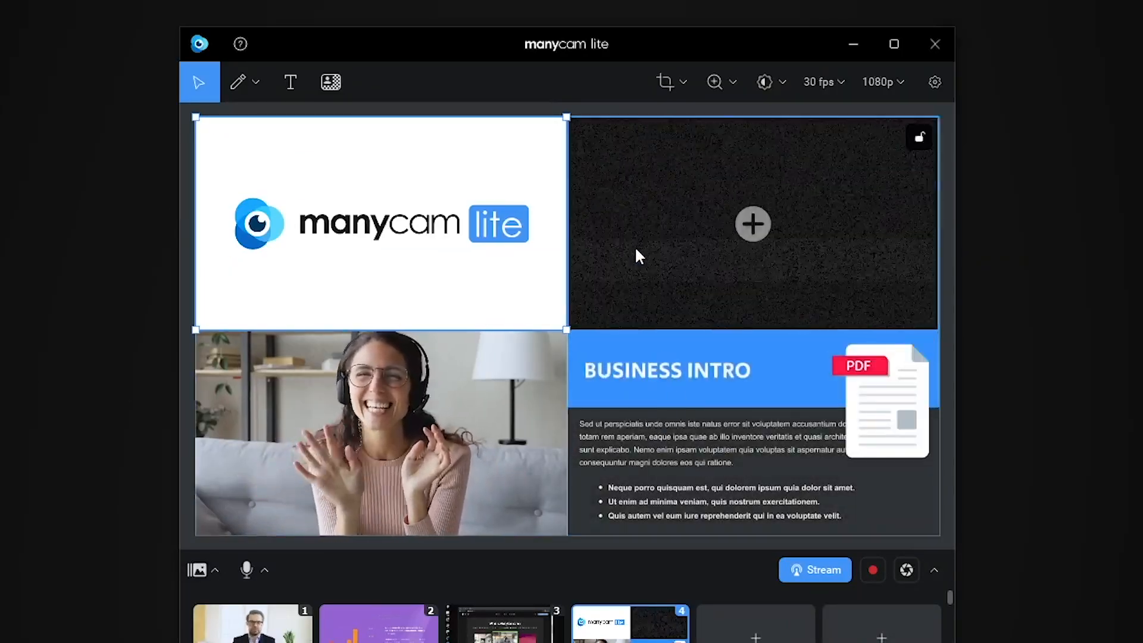
left_click(753, 224)
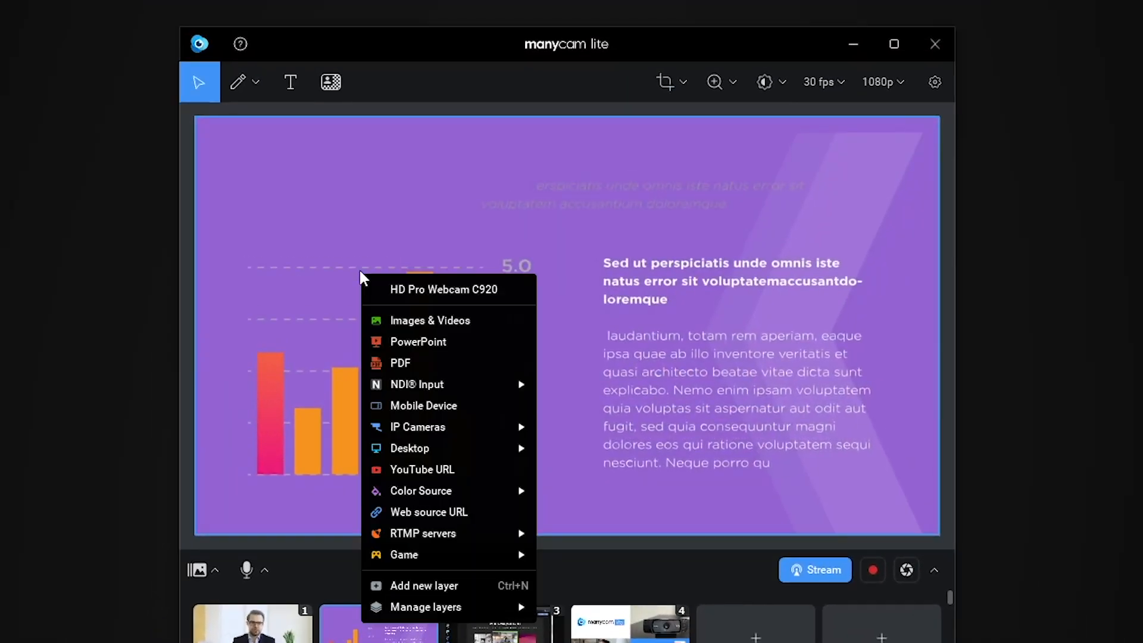
Layer the HD Pro Webcam C920 over the purple slide and raise its Corner Radius.
left_click(430, 321)
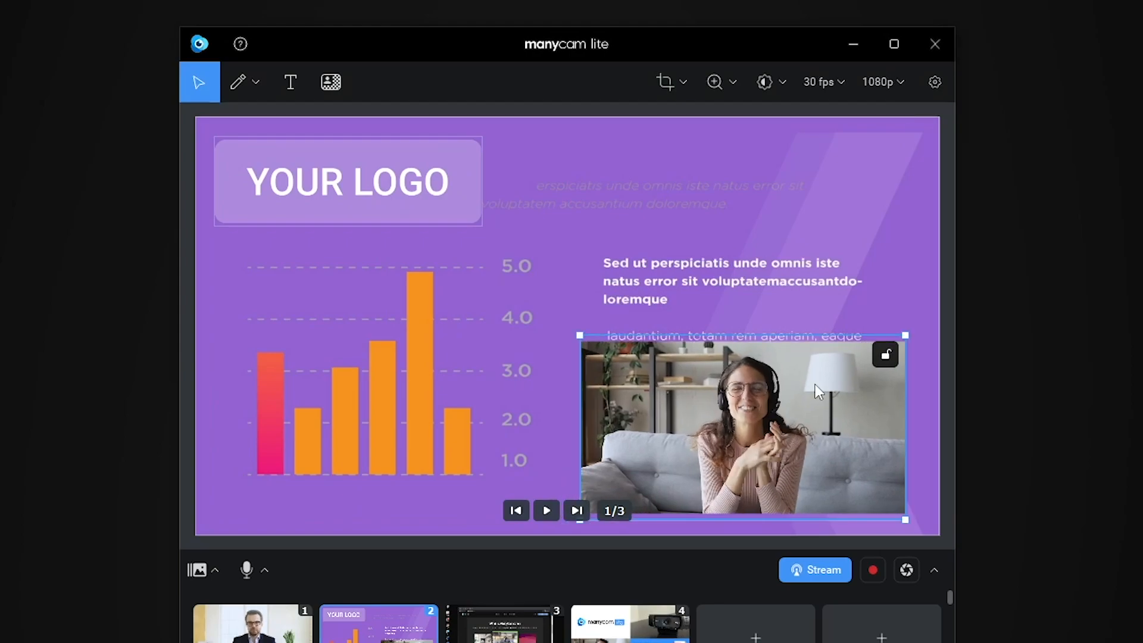
left_click(664, 82)
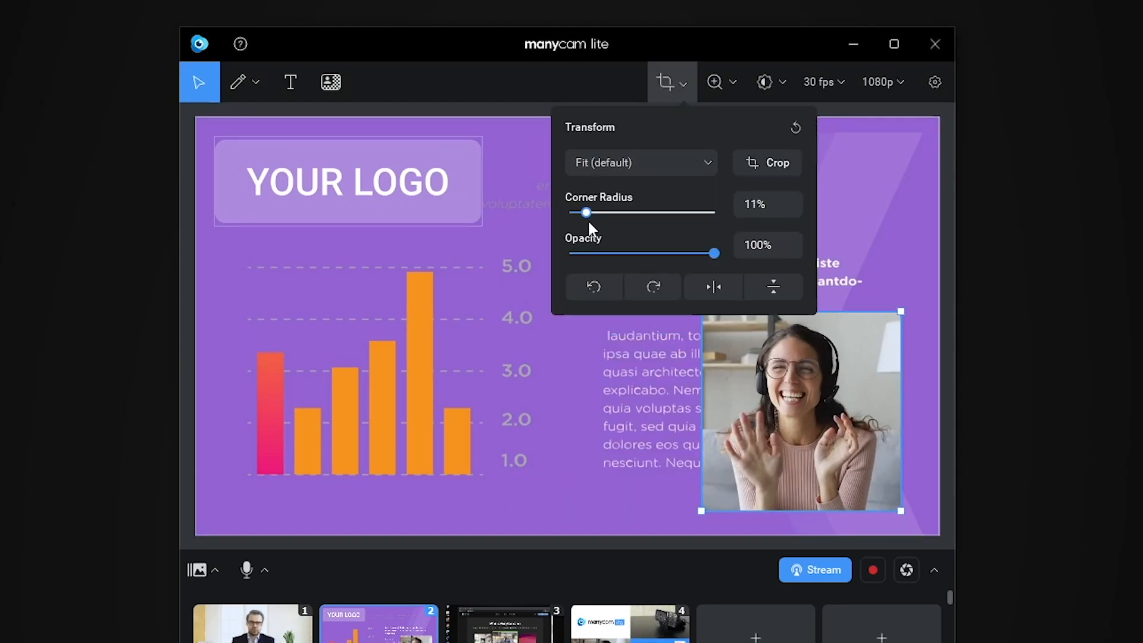
left_click_drag(586, 212, 713, 212)
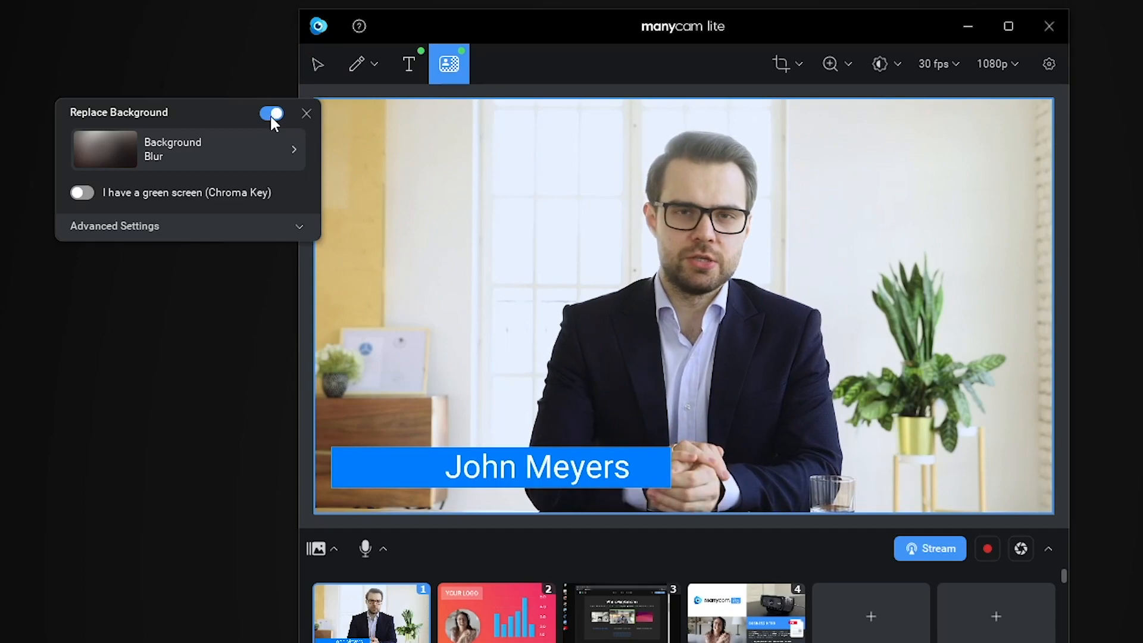
Enable Replace Background and choose the office video from the Videos backgrounds.
left_click(186, 150)
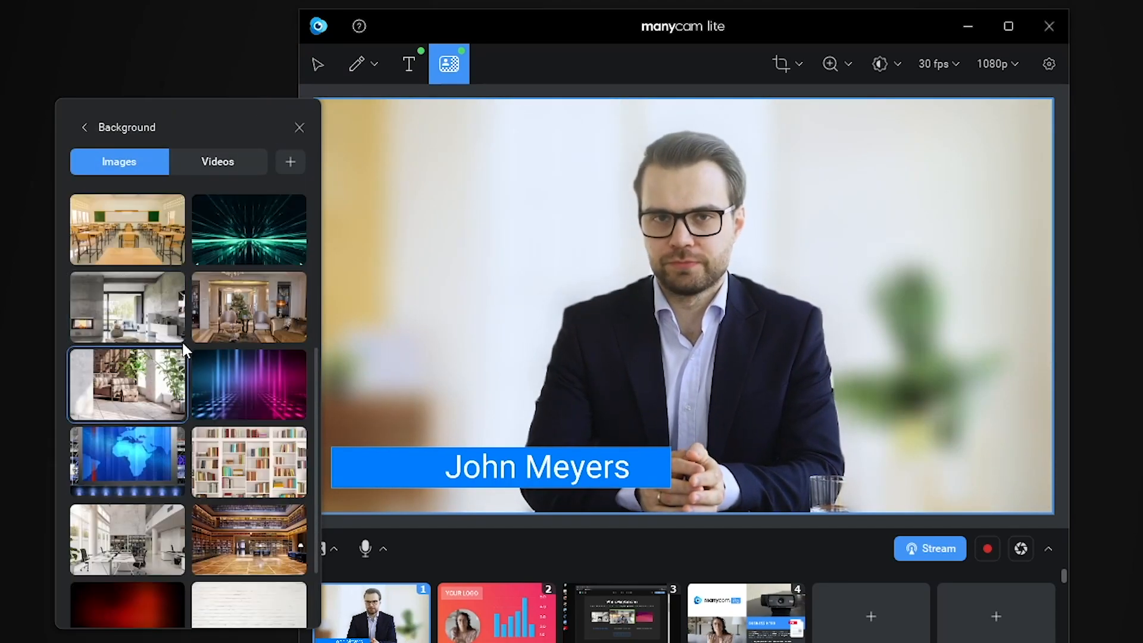
left_click(216, 160)
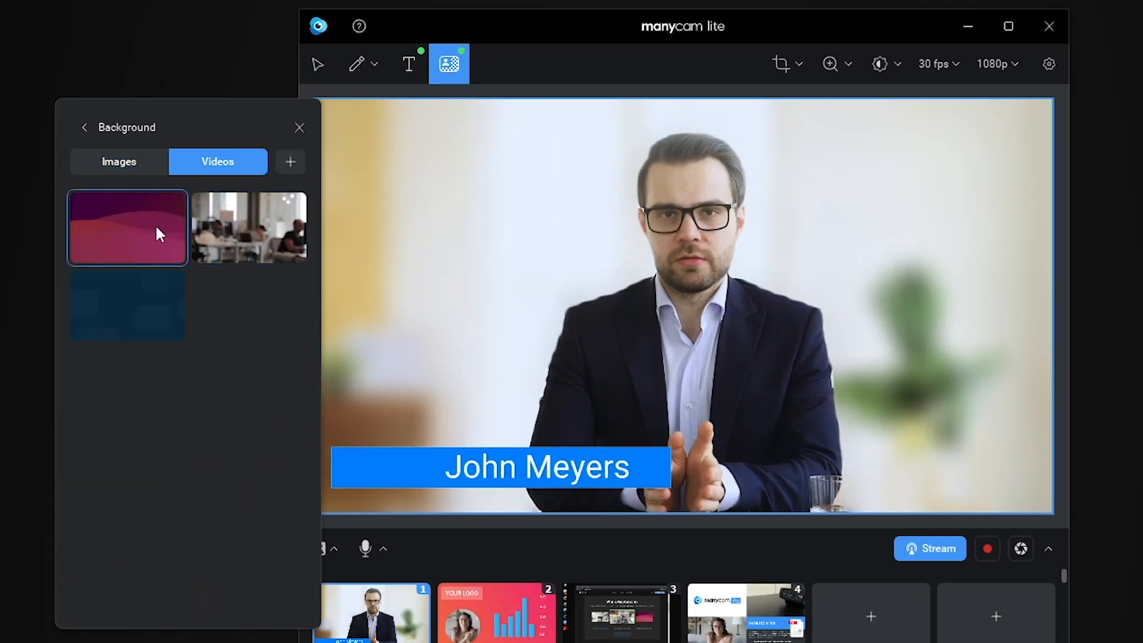
left_click(247, 227)
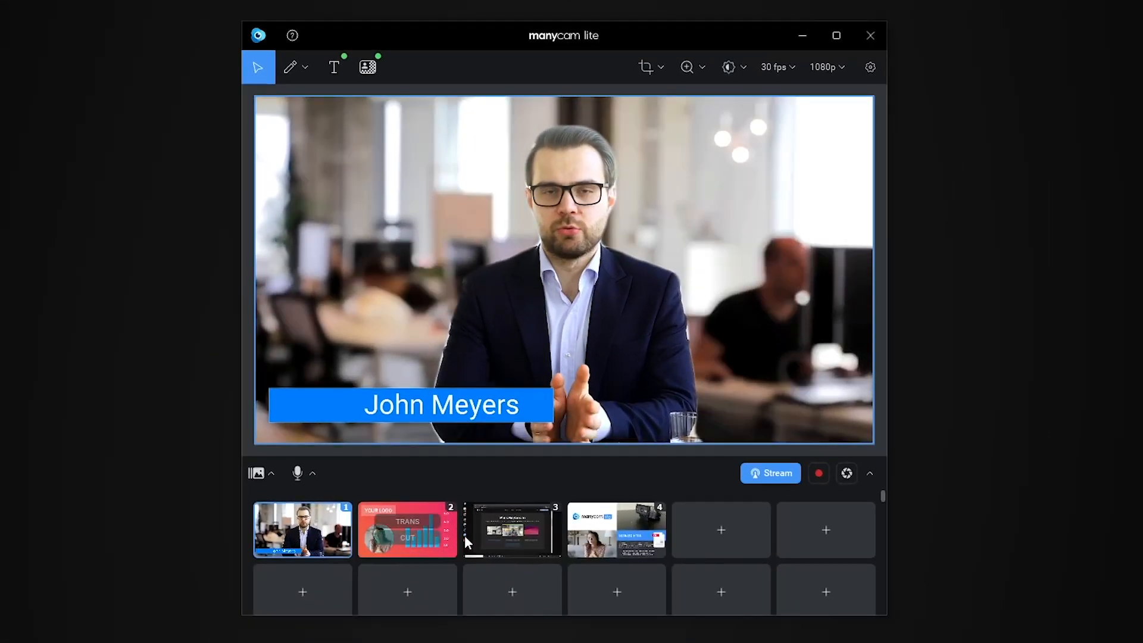
Make the red slide scene live, start the Facebook and YouTube stream, and close the setup.
left_click(291, 67)
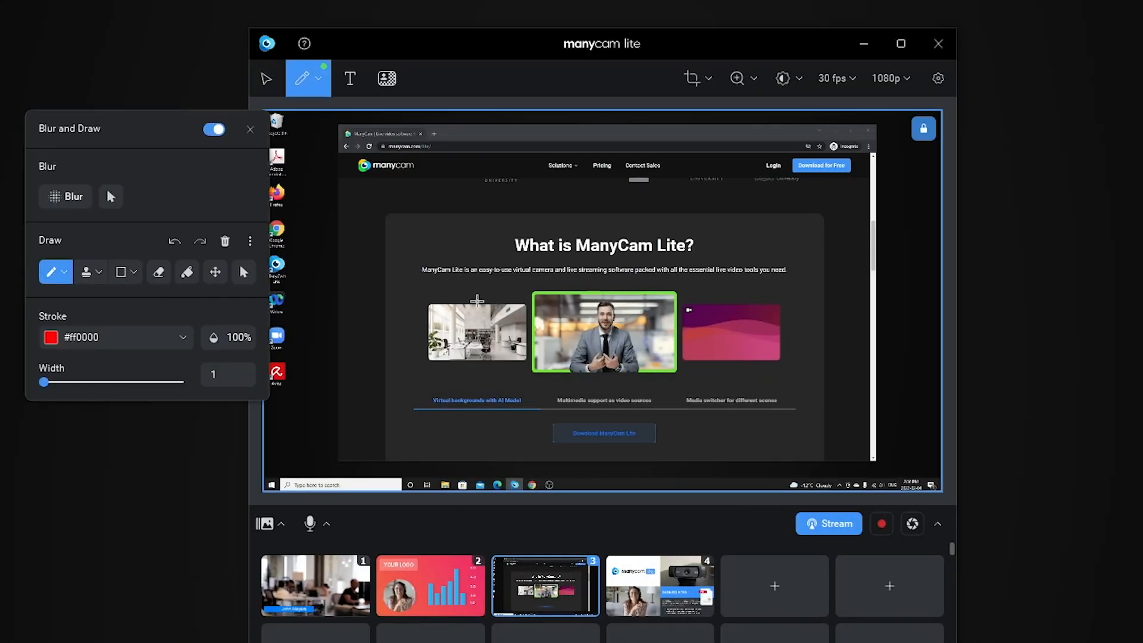
left_click_drag(518, 258, 697, 255)
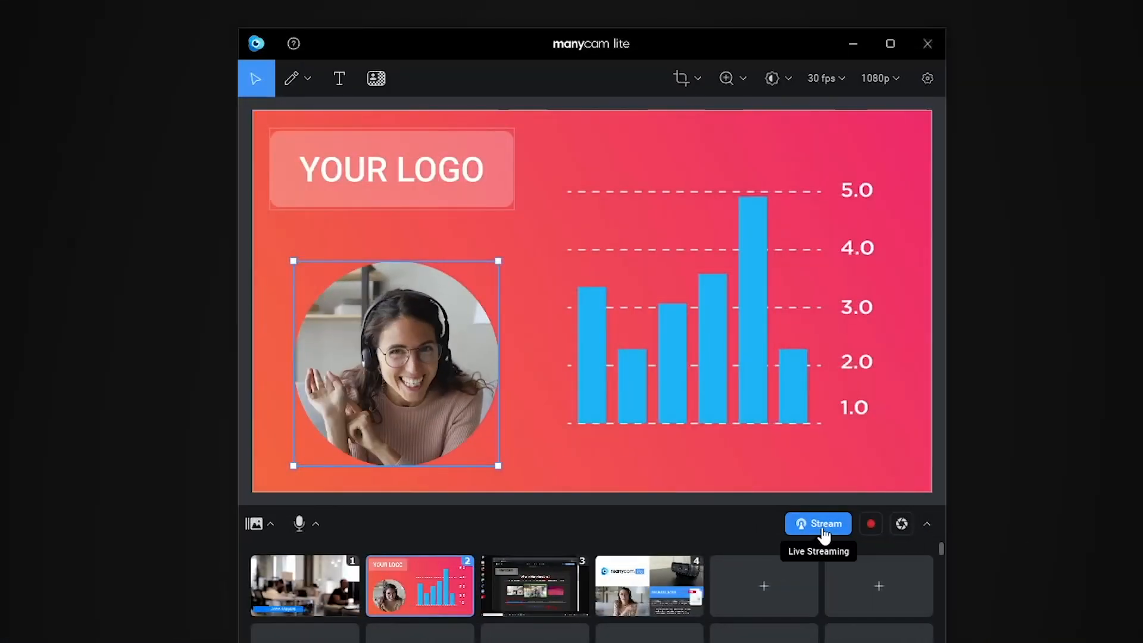
left_click(818, 524)
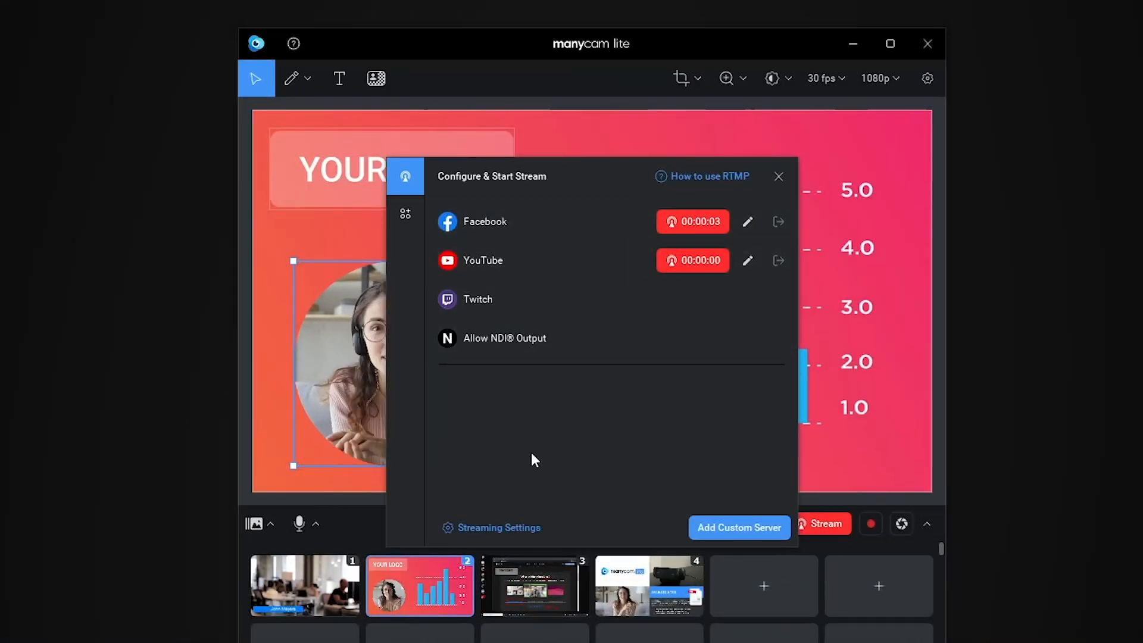
left_click(777, 176)
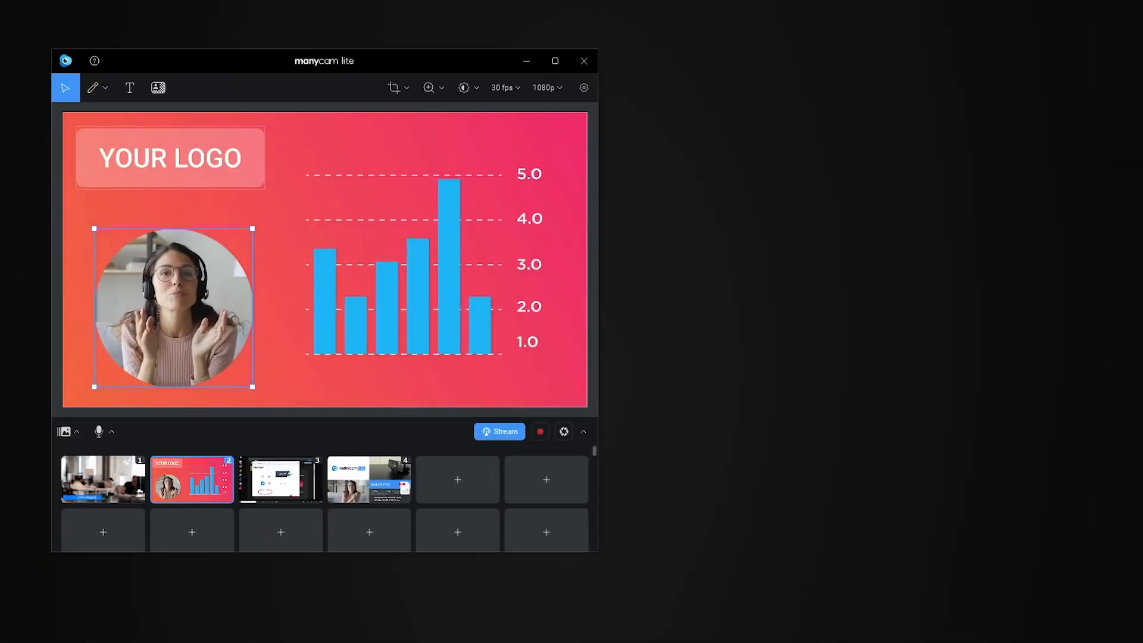
Select ManyCam Lite Video Device as Zoom's camera and make the red slide scene live.
left_click(505, 567)
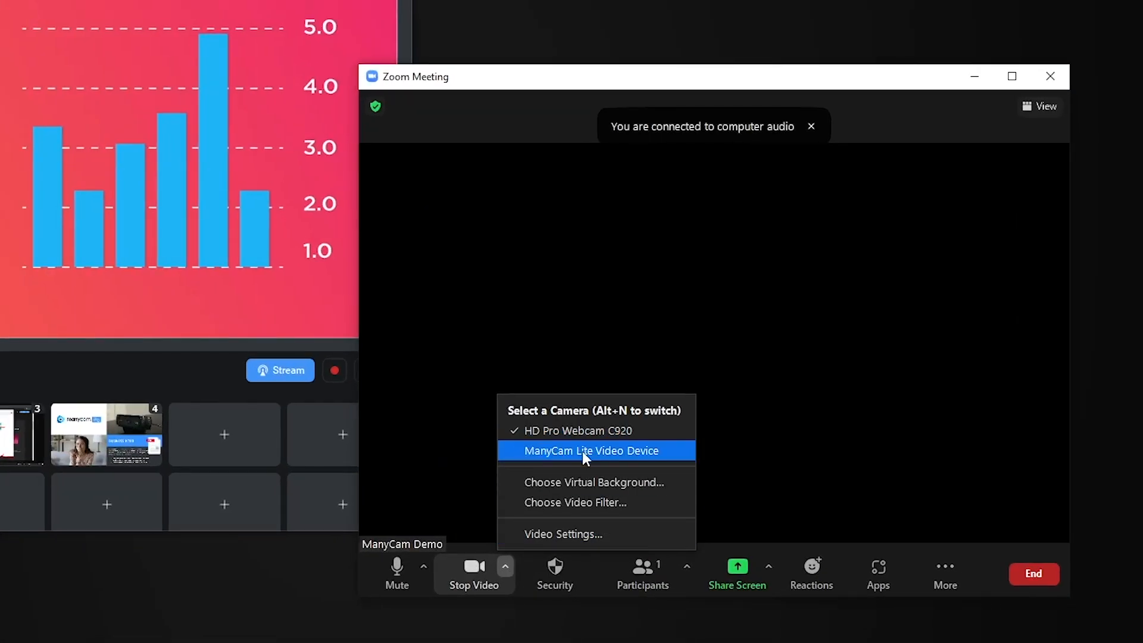
left_click(593, 450)
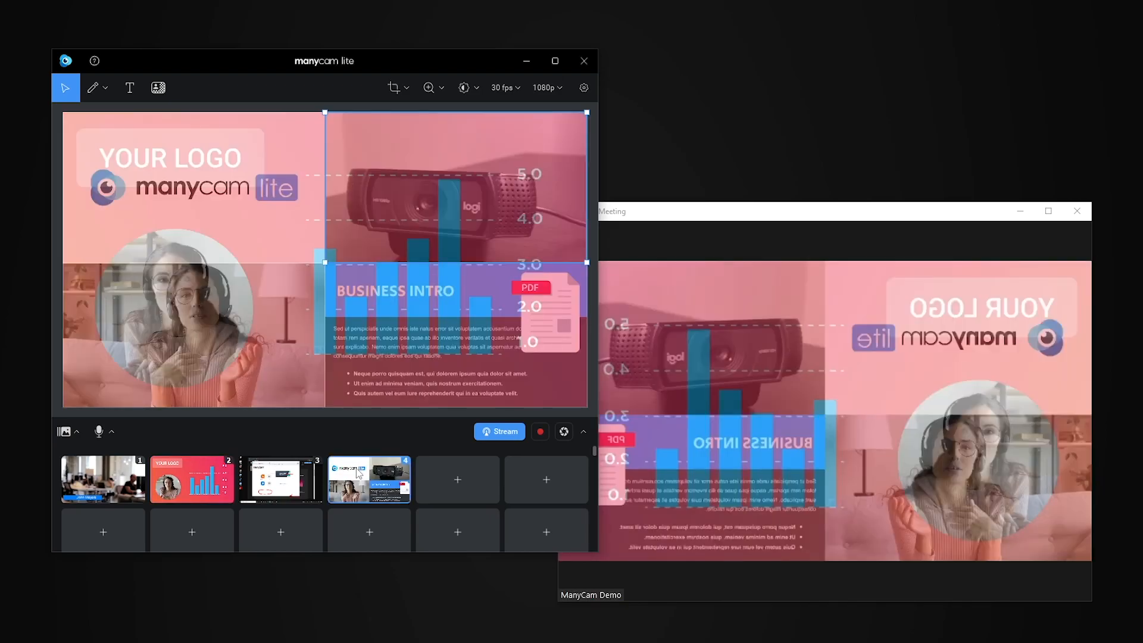
left_click(279, 479)
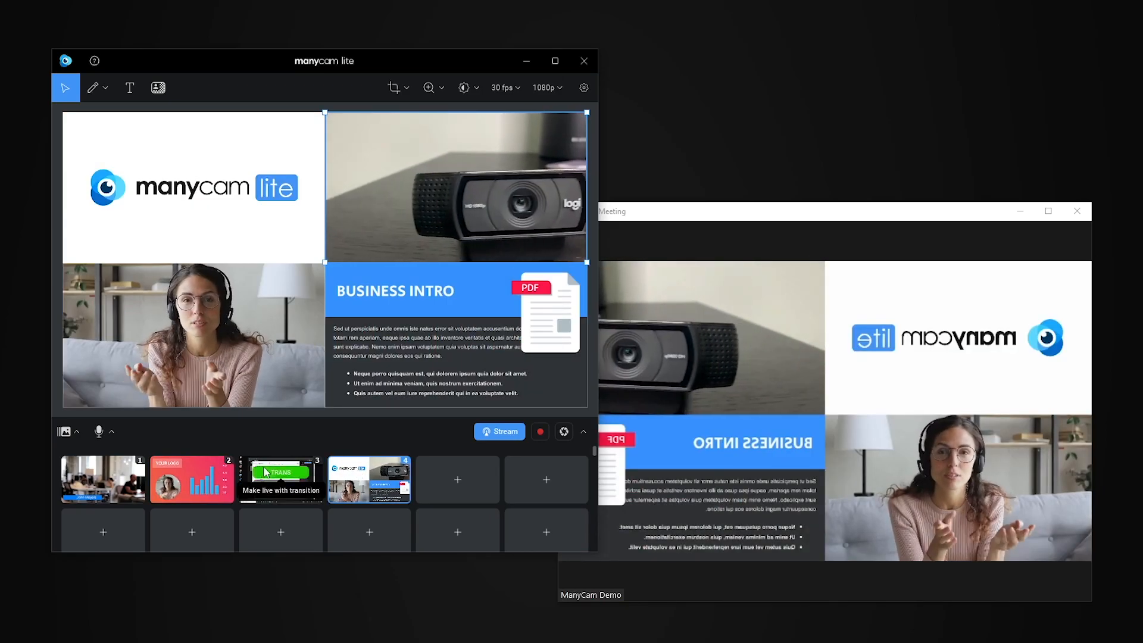
left_click(192, 478)
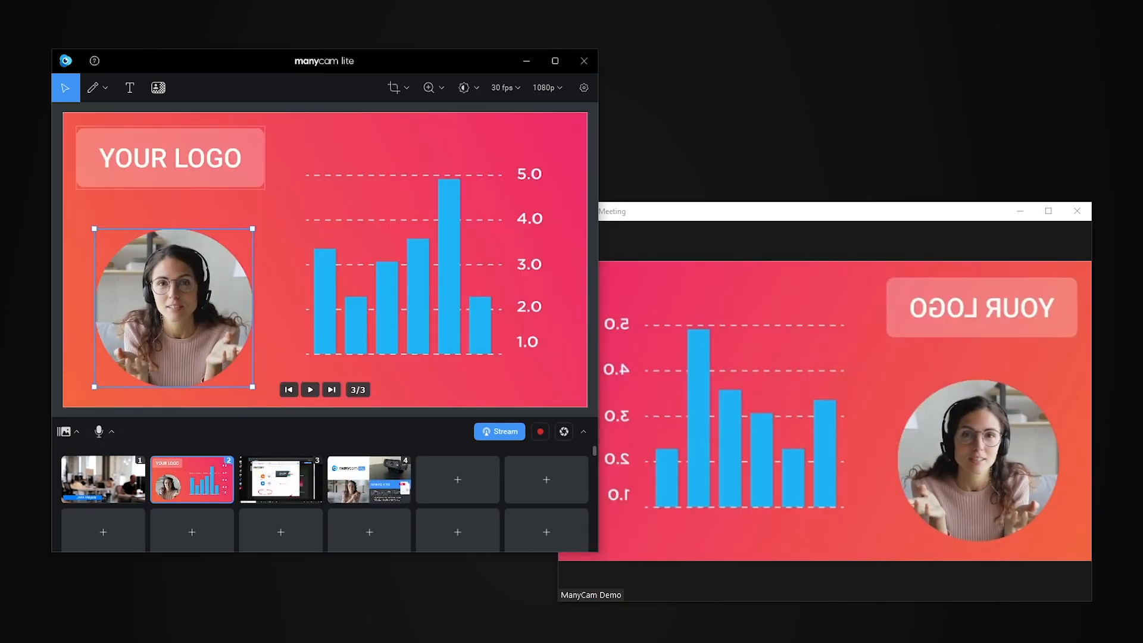